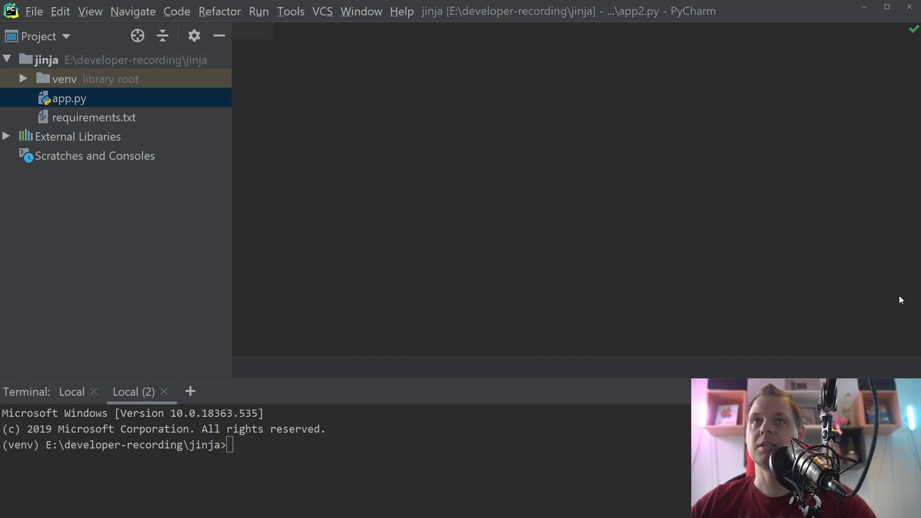
{"action": "mouse_move", "coordinate": [340, 206]}
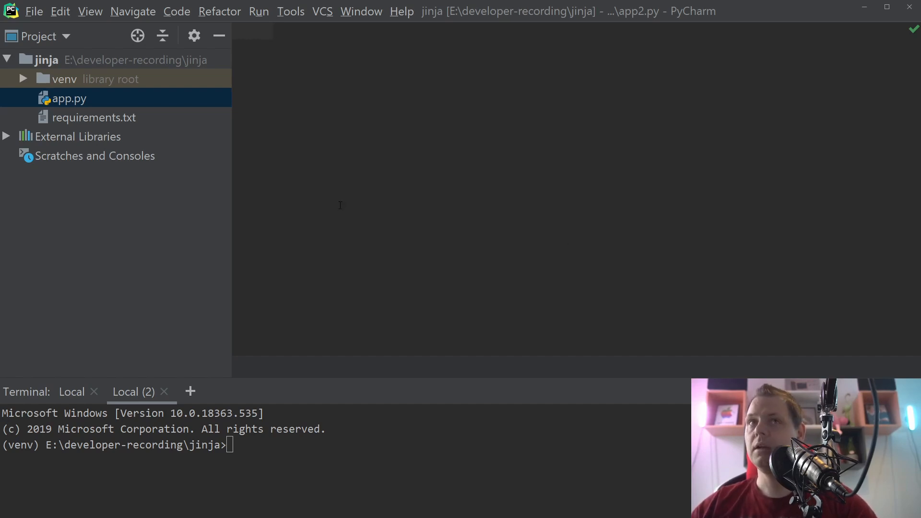
{"action": "mouse_move", "coordinate": [67, 105]}
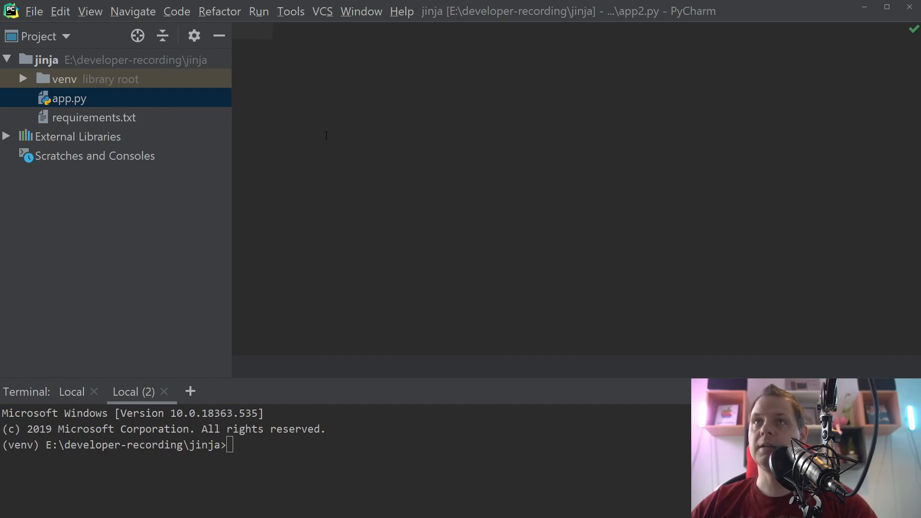
Step: Review requirements.txt, then bring the empty app.py into the editor
{"action": "left_click", "coordinate": [94, 117]}
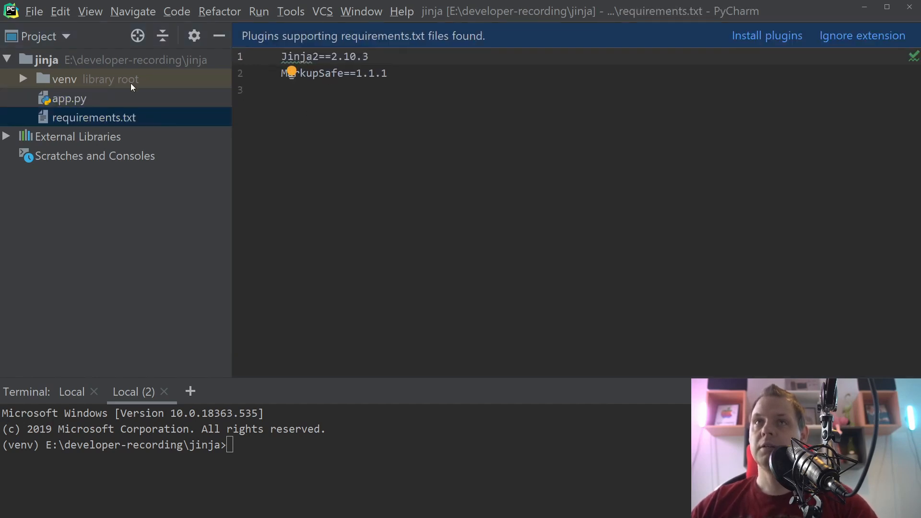
{"action": "left_click", "coordinate": [70, 97]}
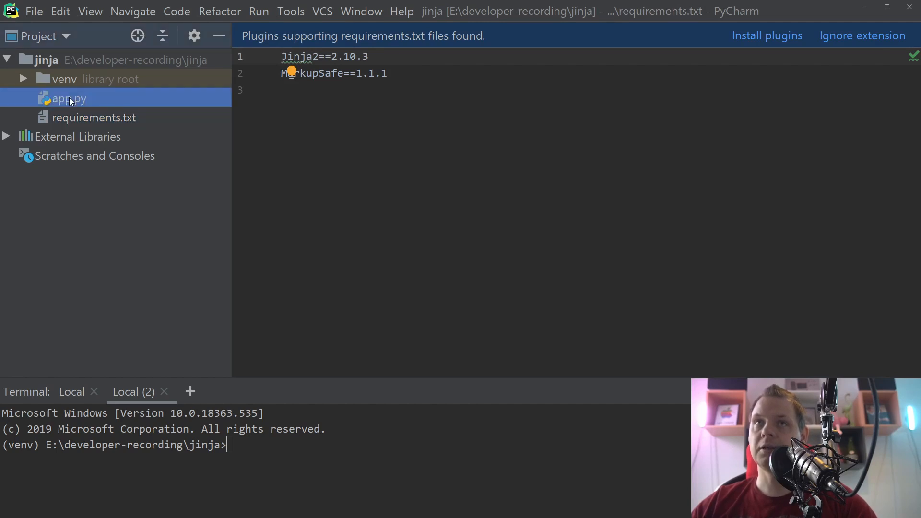
{"action": "double_click", "coordinate": [69, 97]}
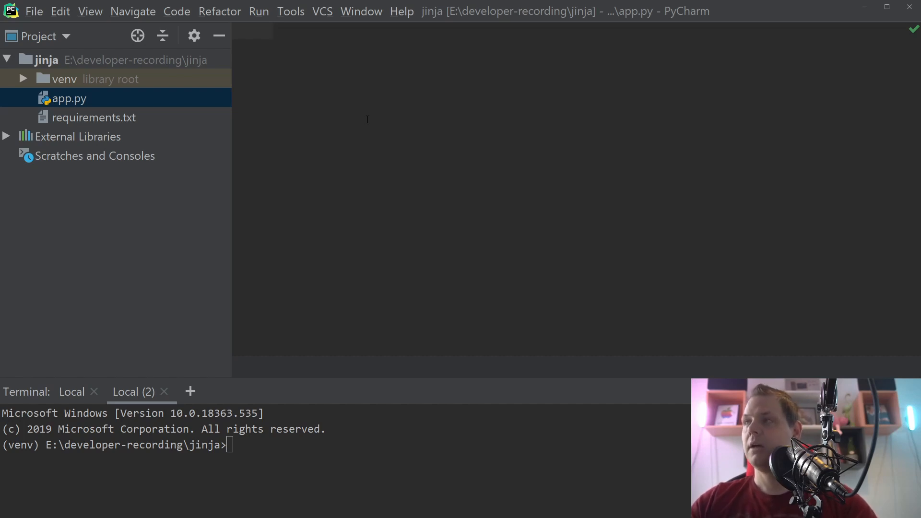
{"action": "mouse_move", "coordinate": [350, 112]}
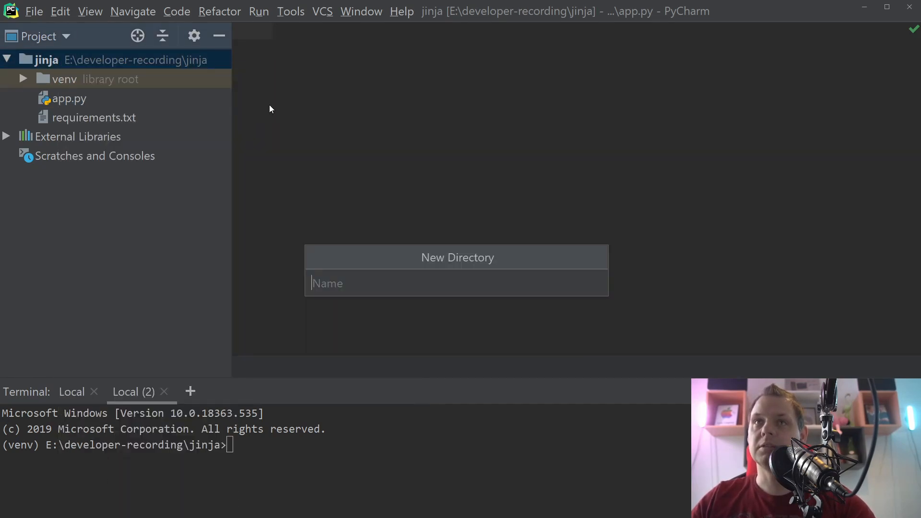
Step: Name the new directory template and add layout.html and content.html to it
{"action": "type", "text": "template"}
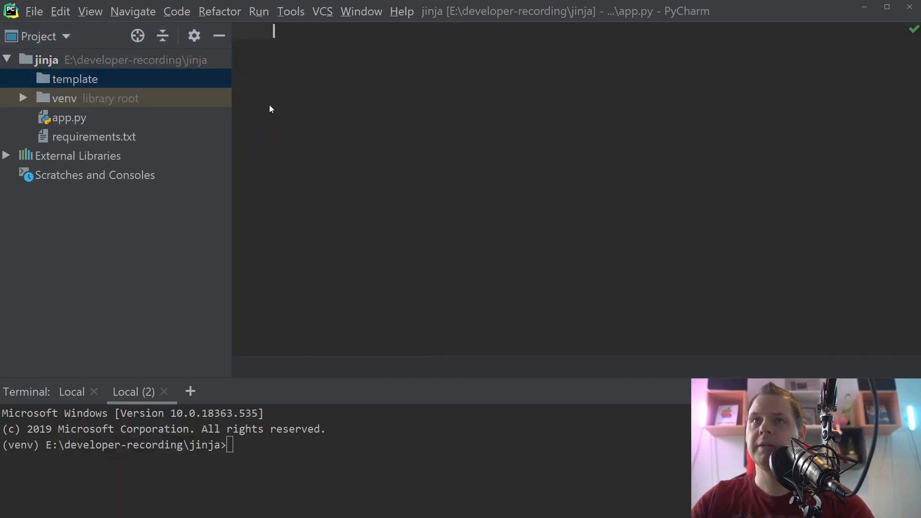
{"action": "right_click", "coordinate": [74, 78]}
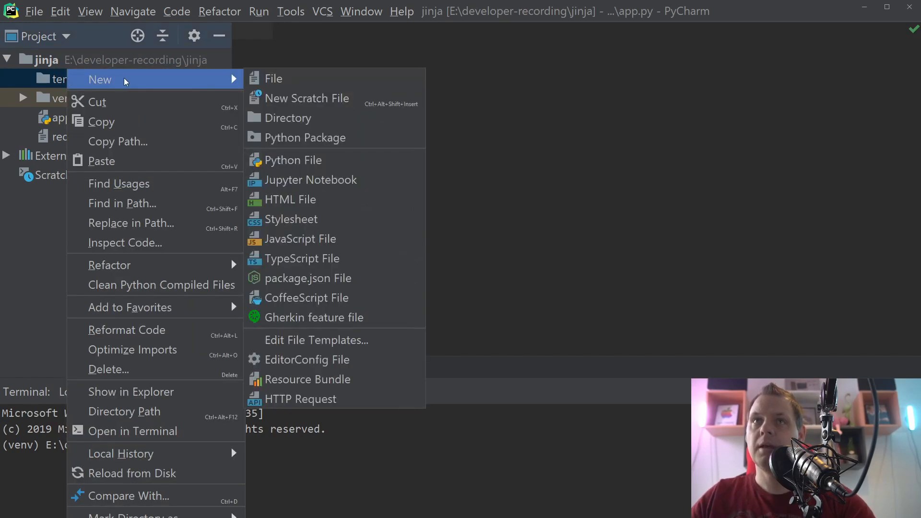
{"action": "left_click", "coordinate": [290, 200]}
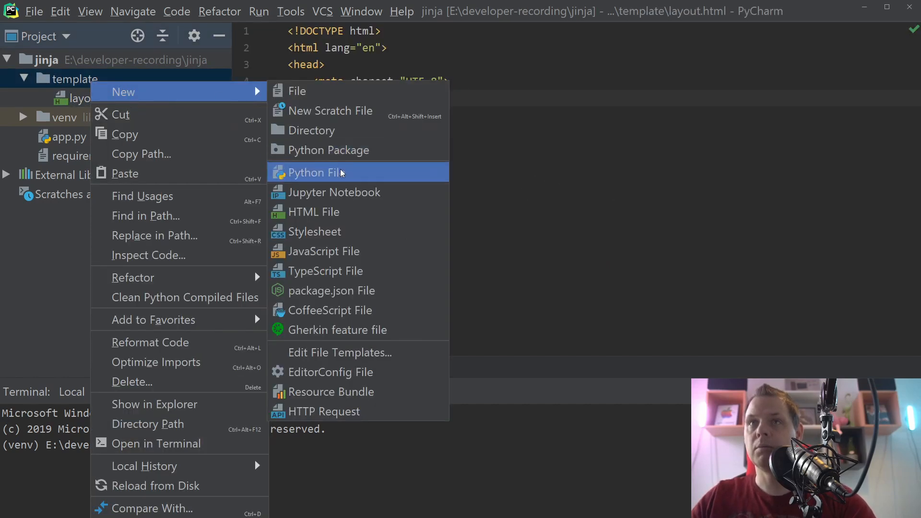
{"action": "left_click", "coordinate": [316, 211]}
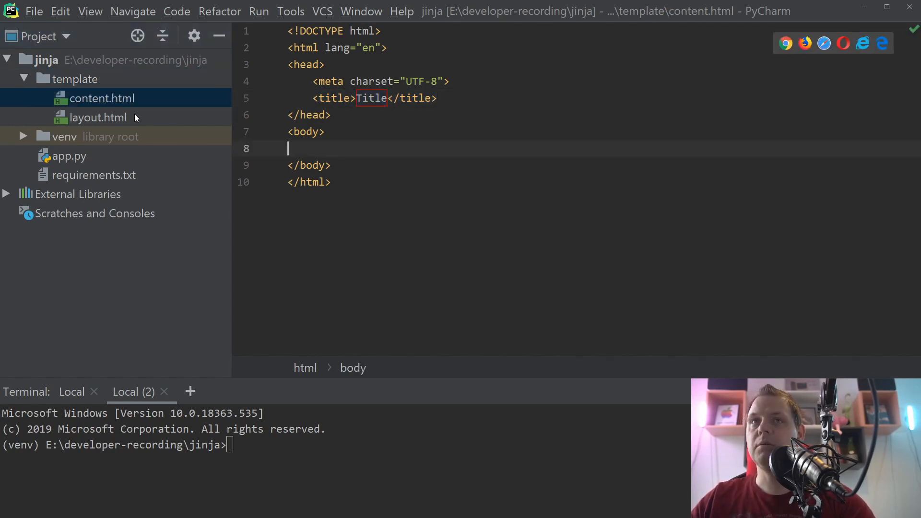
Step: In layout.html set the page title to {{ title }} and begin a {% block content %} in the body
{"action": "left_click", "coordinate": [97, 117]}
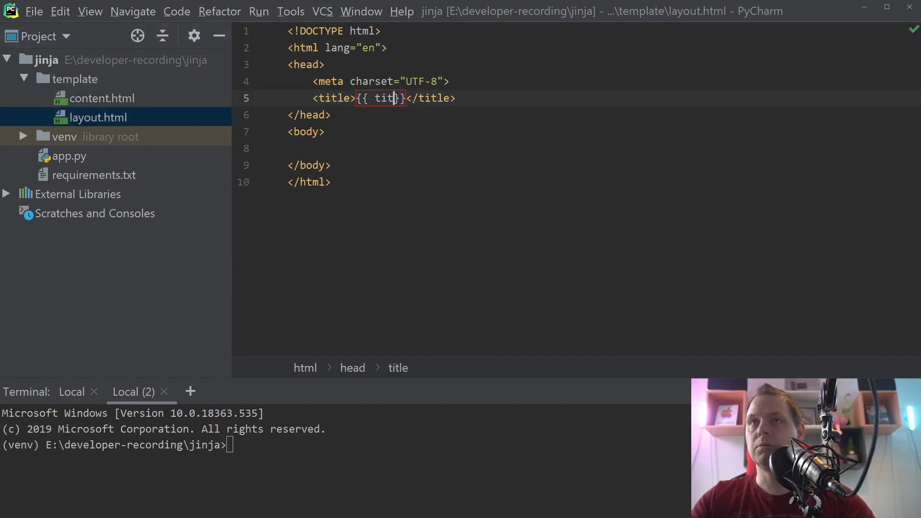
{"action": "type", "text": "le"}
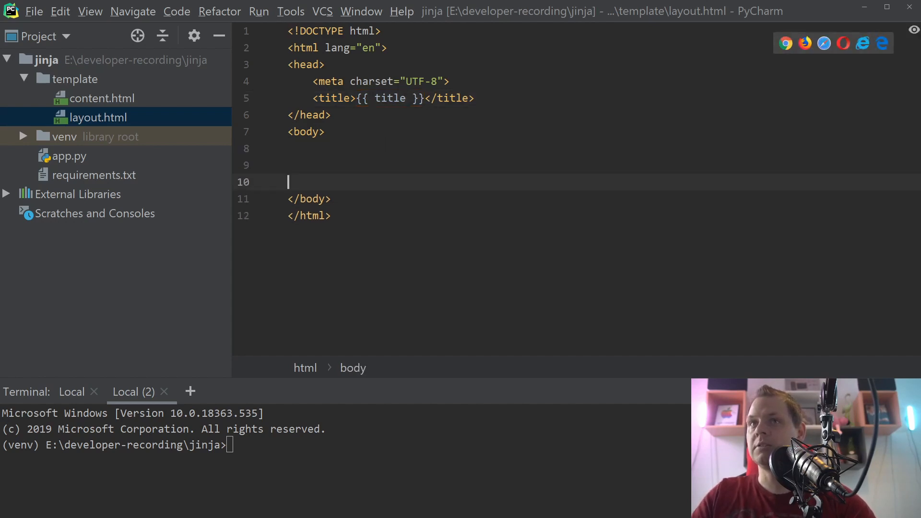
{"action": "type", "text": "{"}
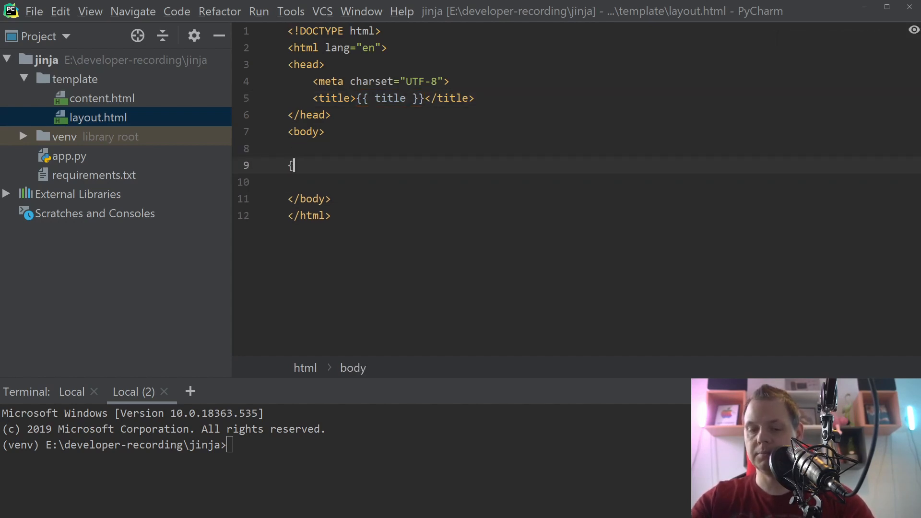
{"action": "type", "text": "% block"}
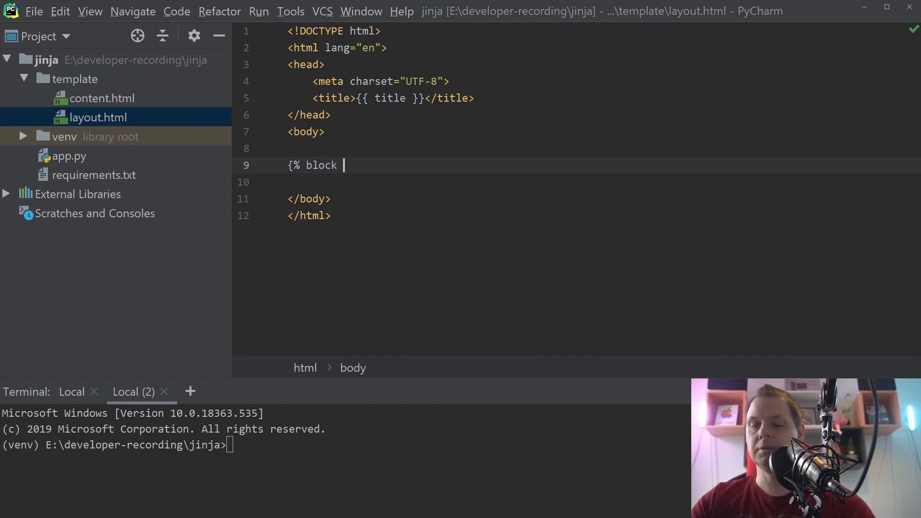
{"action": "type", "text": "content"}
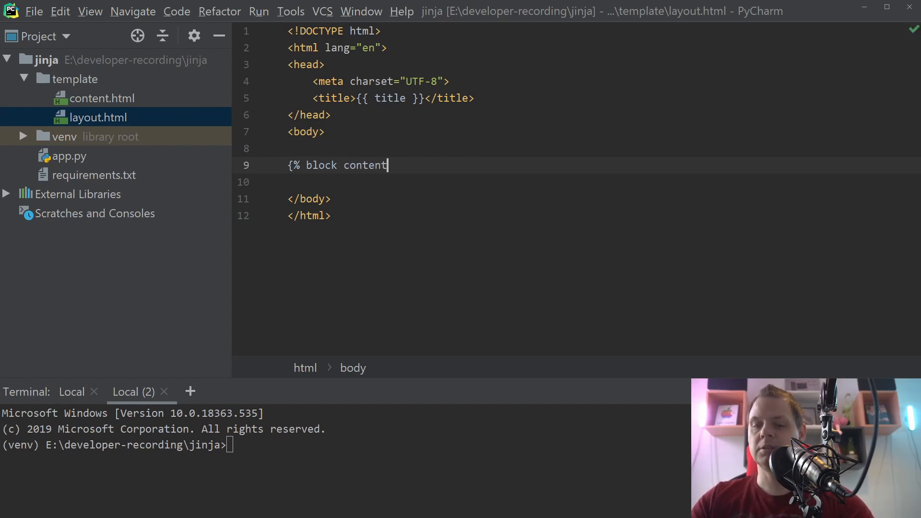
{"action": "type", "text": "%}}"}
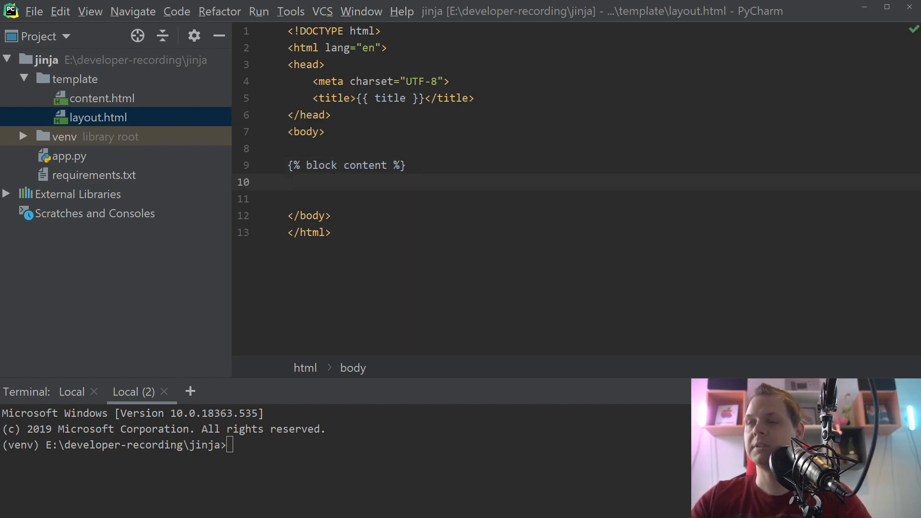
Step: Fill the block with the fallback text missing content include and close it with {% endblock %}
{"action": "type", "text": "missing content inc"}
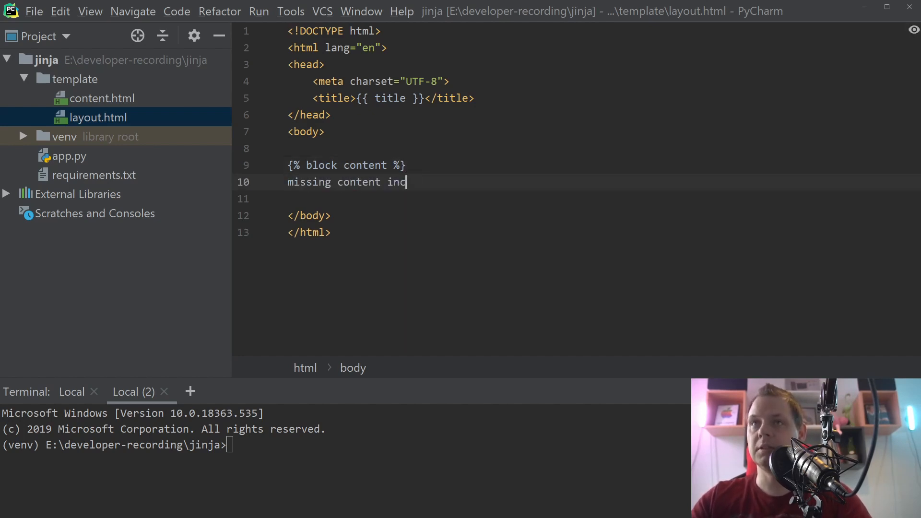
{"action": "type", "text": "lude"}
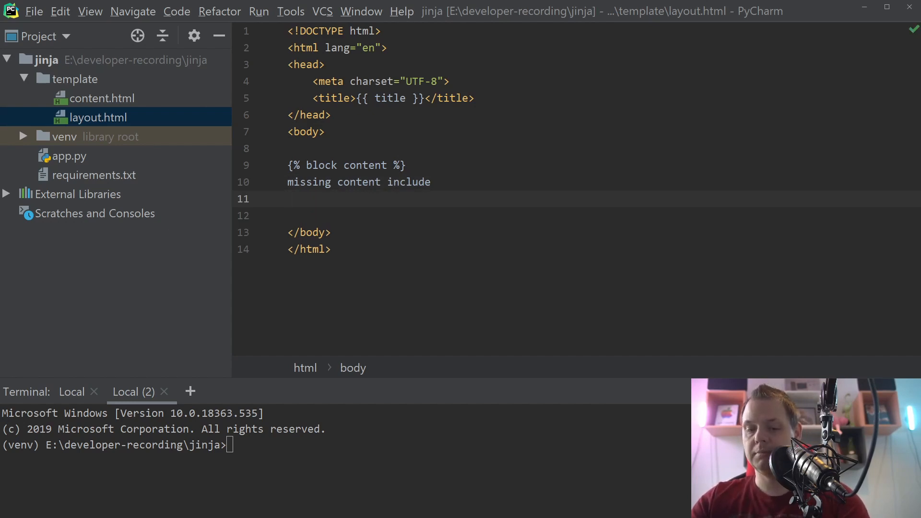
{"action": "type", "text": "{% endblock"}
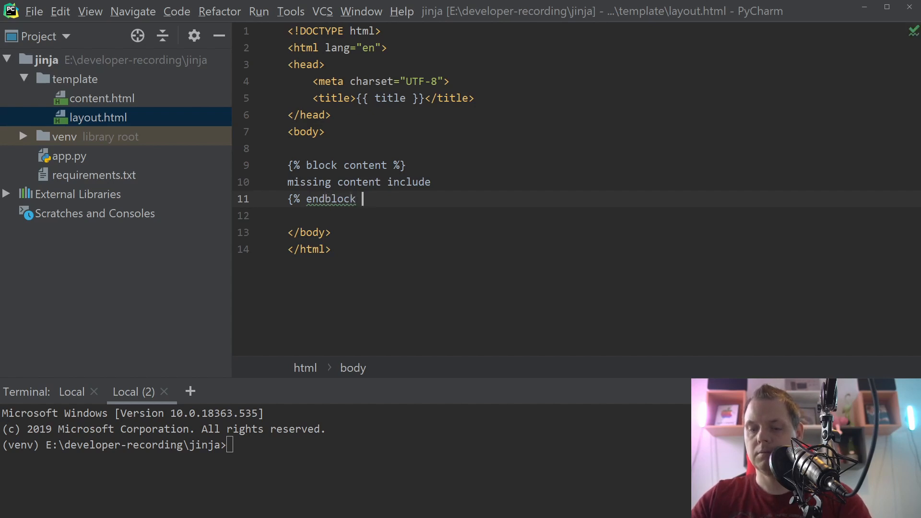
{"action": "type", "text": "%}"}
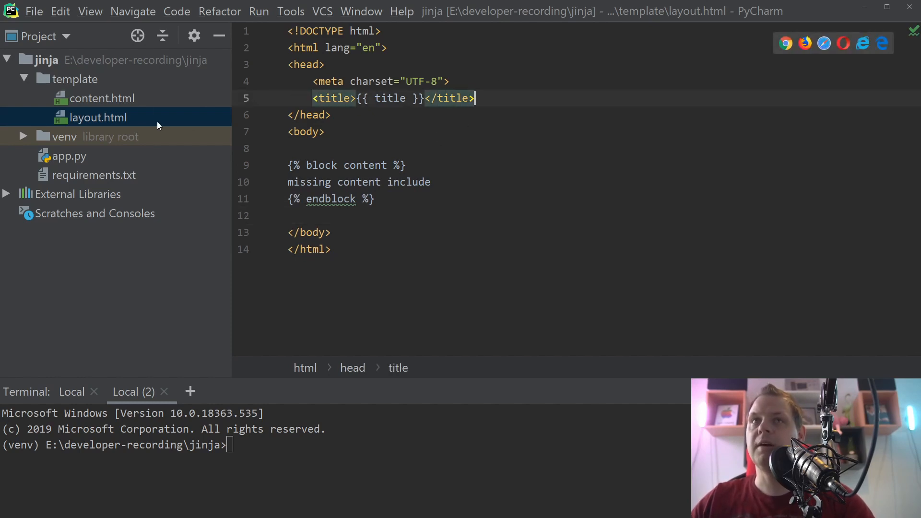
Step: Replace content.html's boilerplate with {% extends "layout.html" %}
{"action": "left_click", "coordinate": [102, 98]}
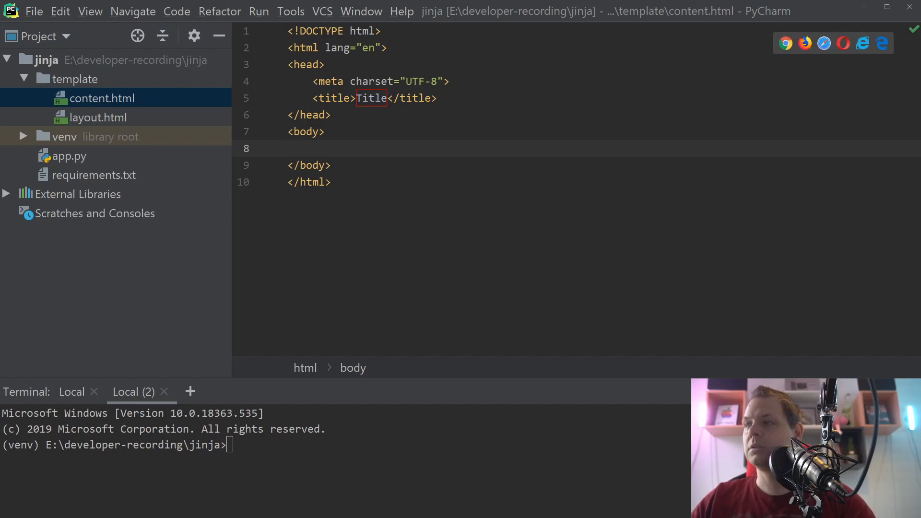
{"action": "key", "text": "ctrl+a"}
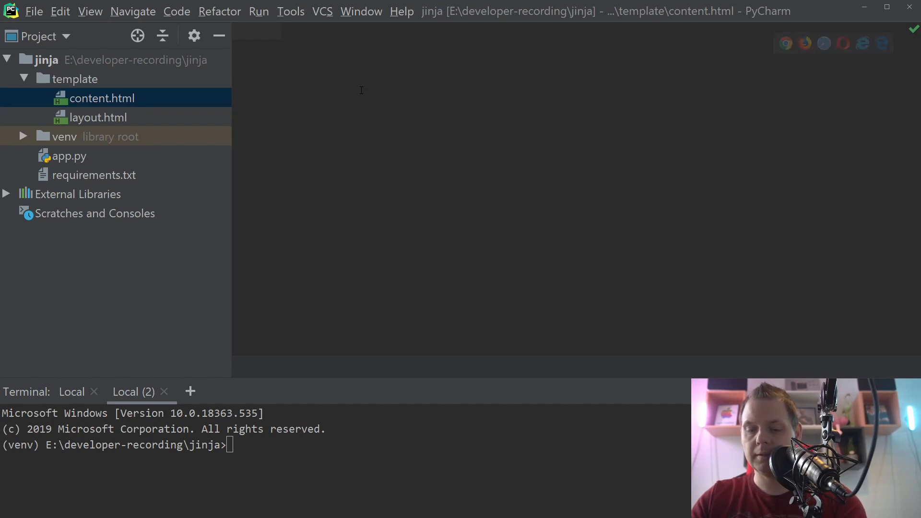
{"action": "type", "text": "{%"}
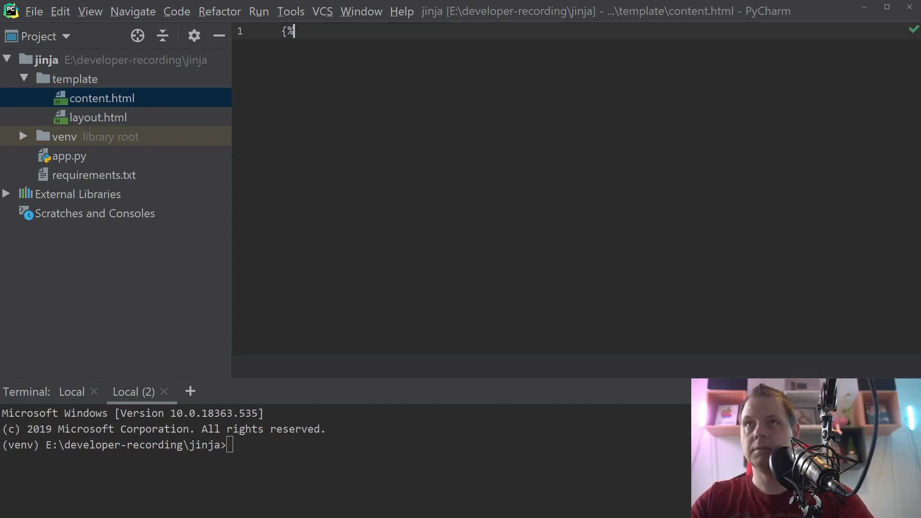
{"action": "type", "text": "e"}
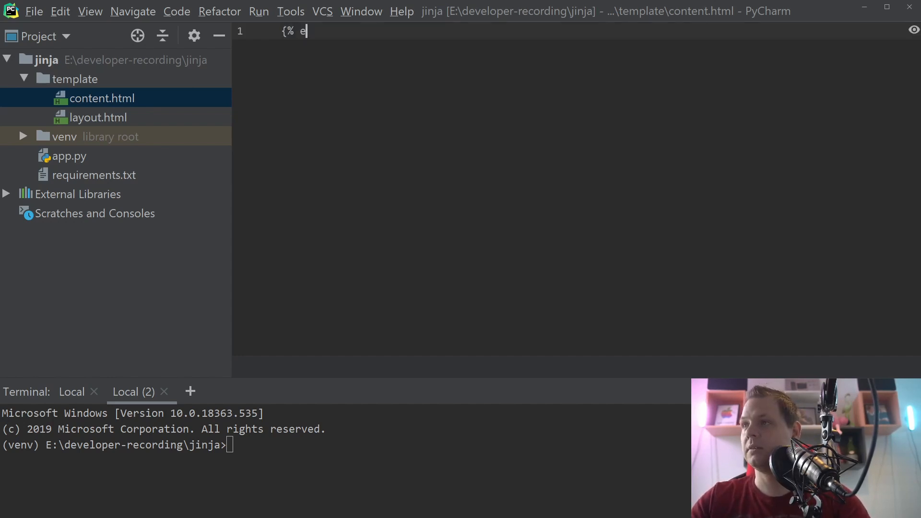
{"action": "type", "text": "xtends"}
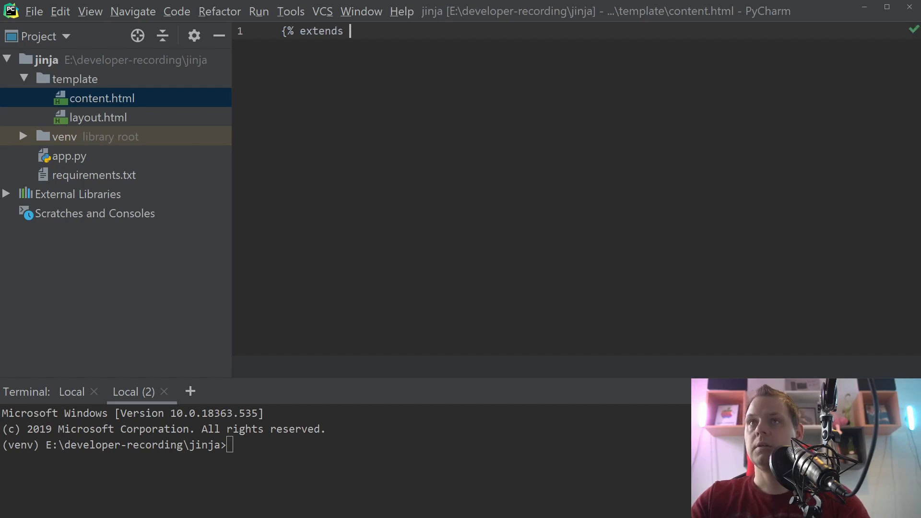
{"action": "type", "text": "\"lay"}
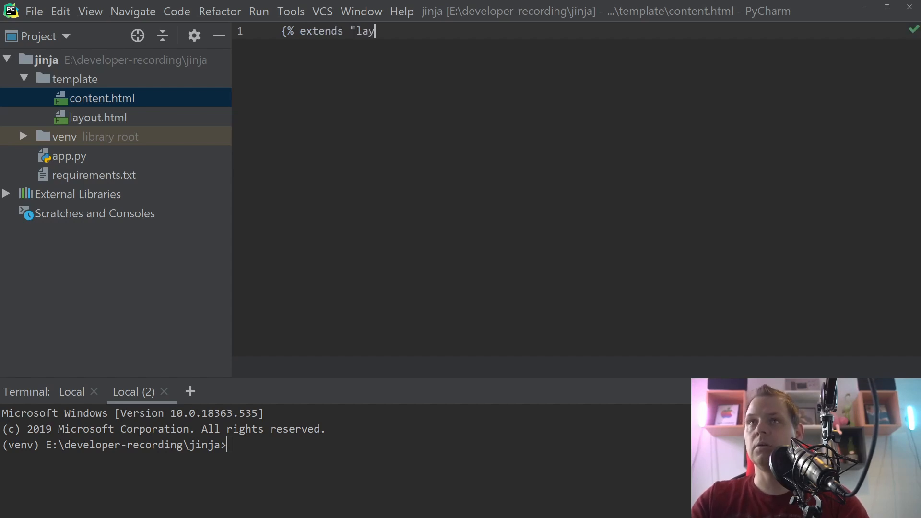
{"action": "type", "text": "out.html"}
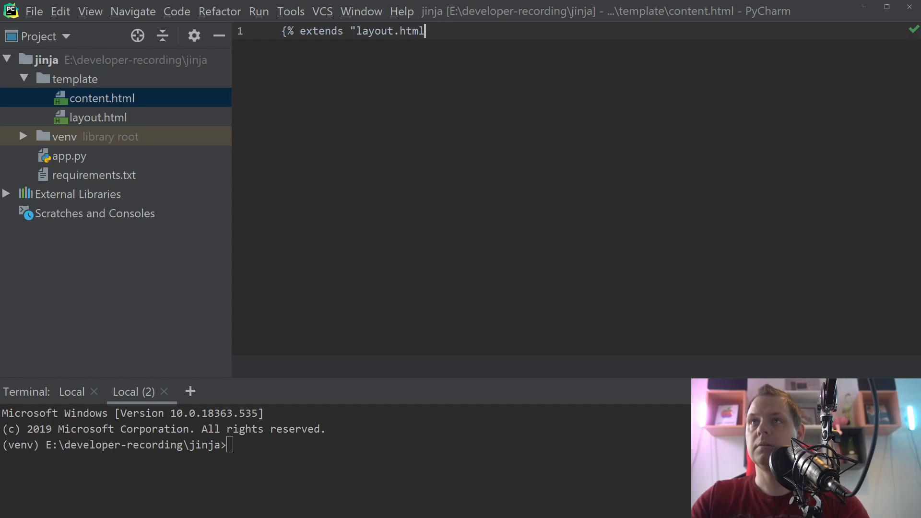
{"action": "type", "text": "\" %"}
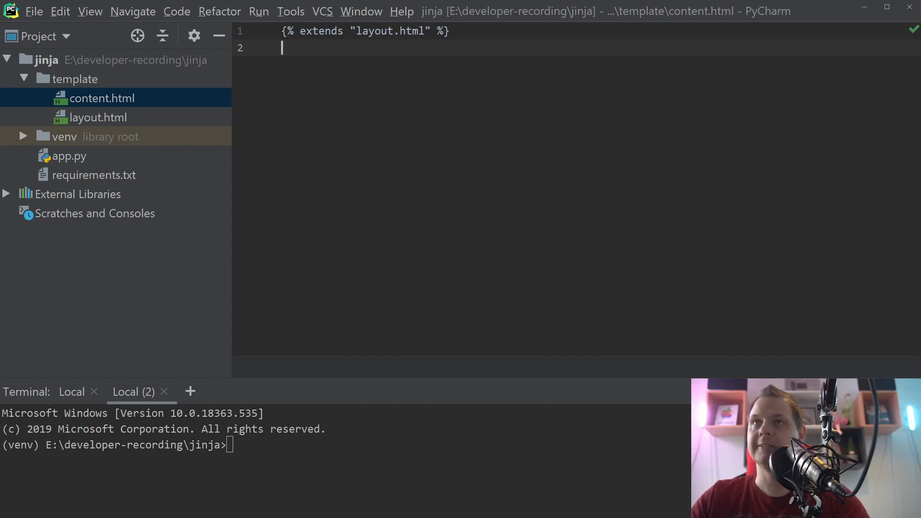
Step: Begin a content block holding a Content pages heading and a Content test page paragraph
{"action": "key", "text": "enter"}
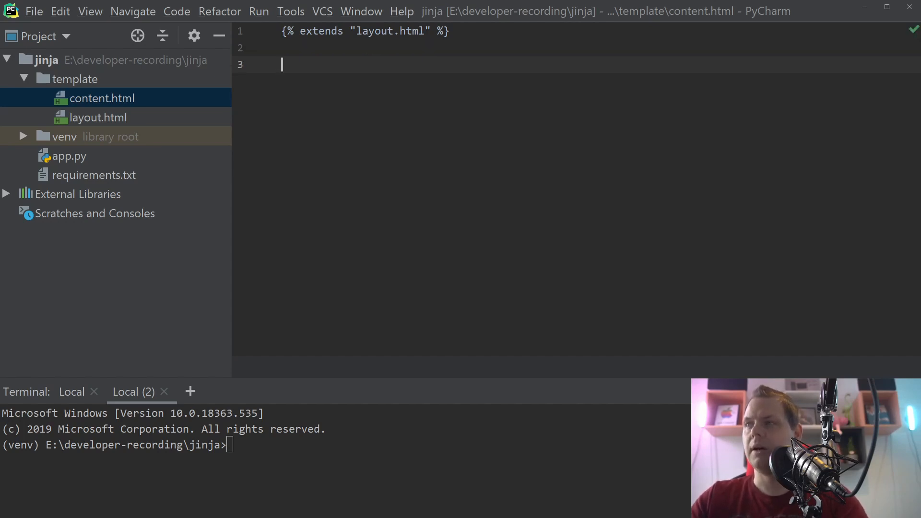
{"action": "type", "text": "{"}
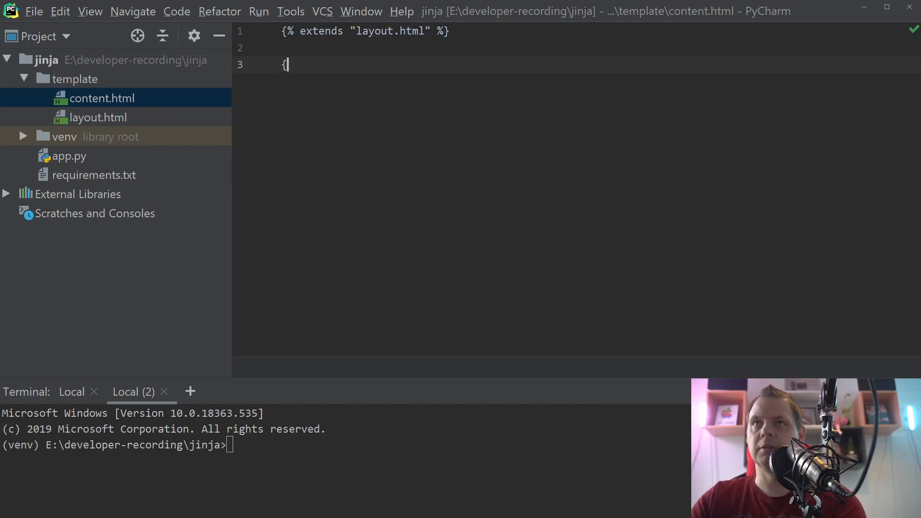
{"action": "type", "text": "%"}
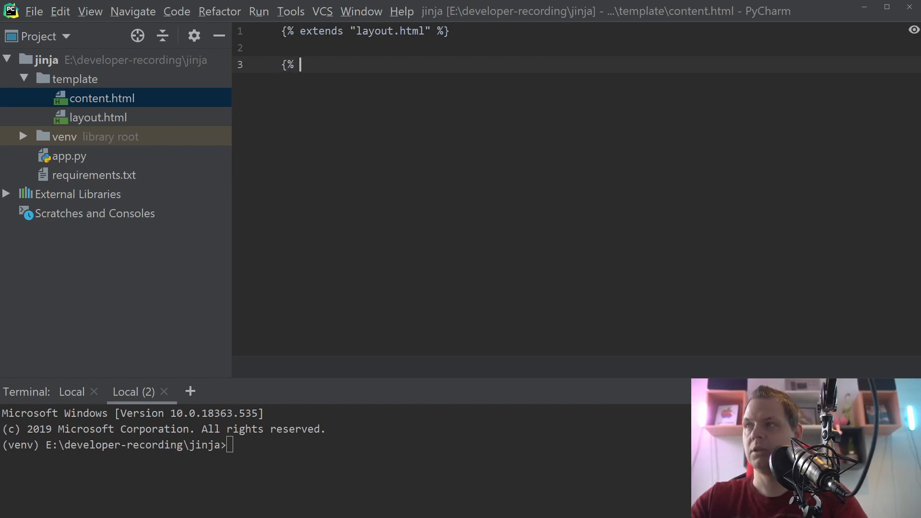
{"action": "type", "text": "block"}
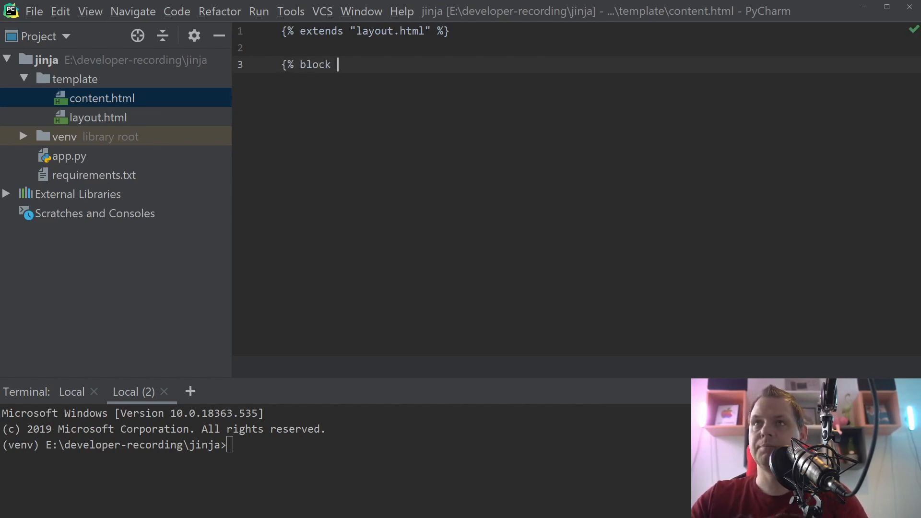
{"action": "type", "text": "content %}"}
{"action": "type", "text": "<h1></h1>"}
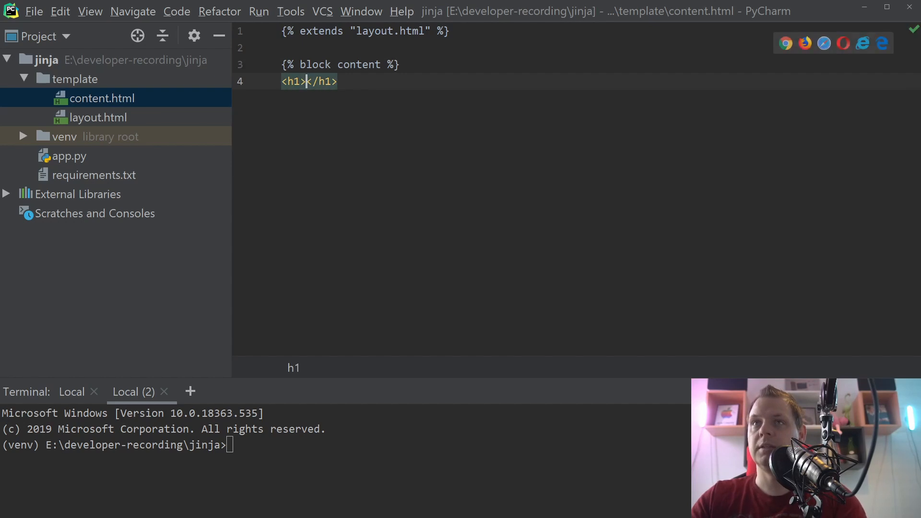
{"action": "type", "text": "Content pages"}
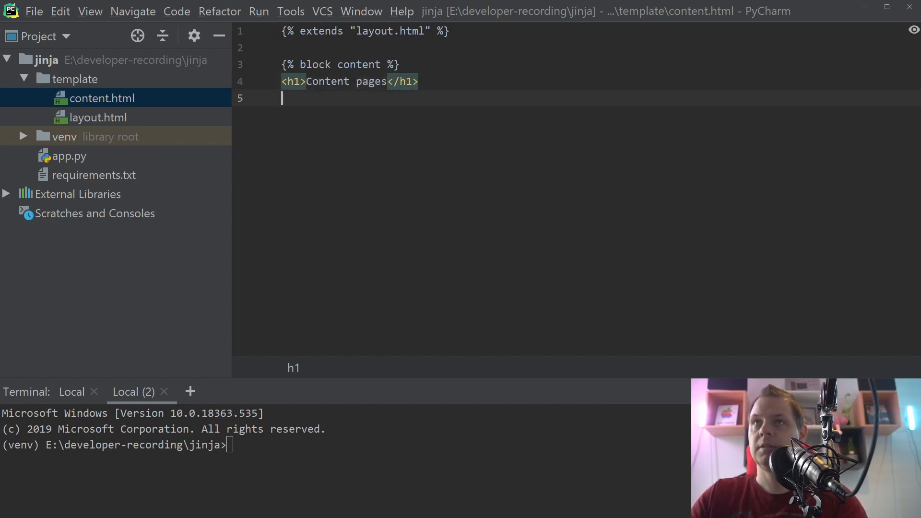
{"action": "type", "text": "<p>"}
{"action": "type", "text": "Content test page"}
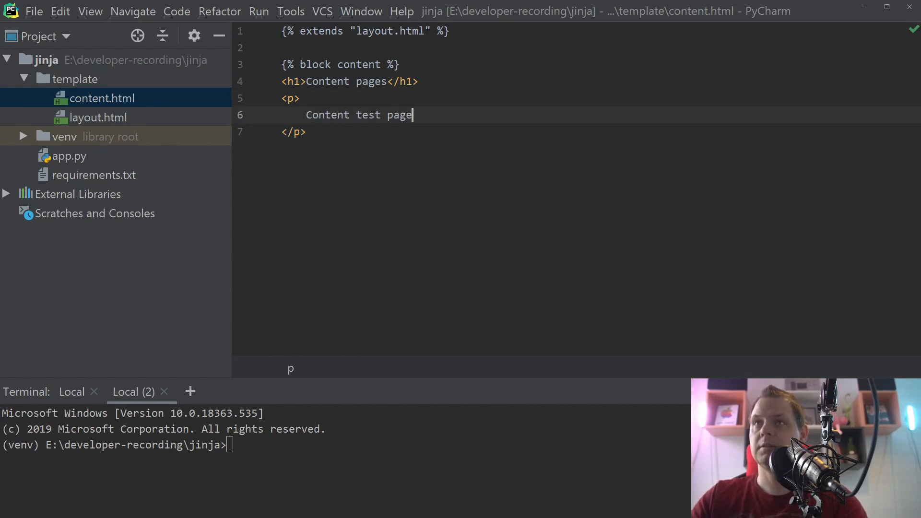
Step: Close the content block with {% endblock %}
{"action": "key", "text": "Enter"}
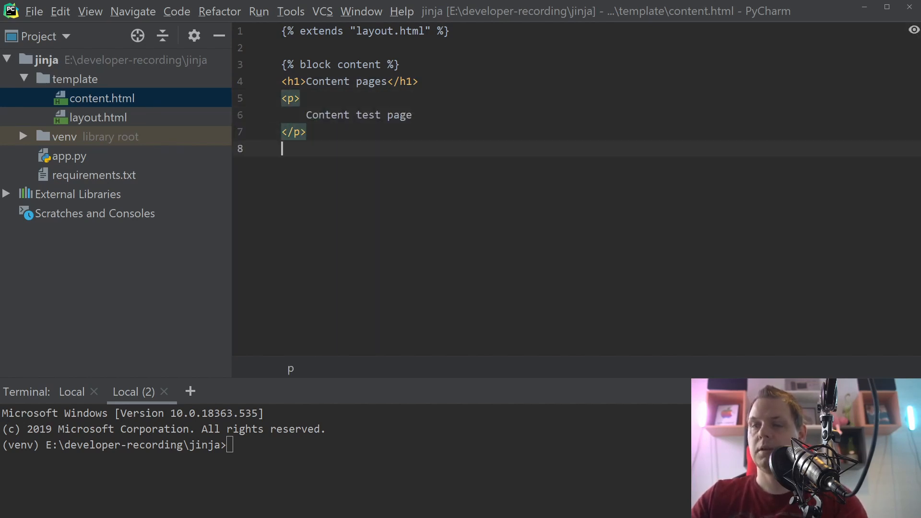
{"action": "type", "text": "{%"}
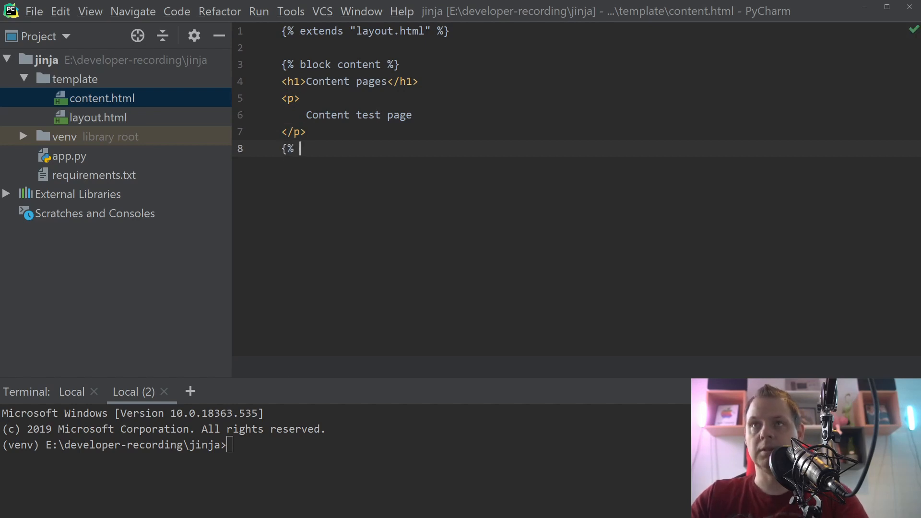
{"action": "type", "text": "endblock"}
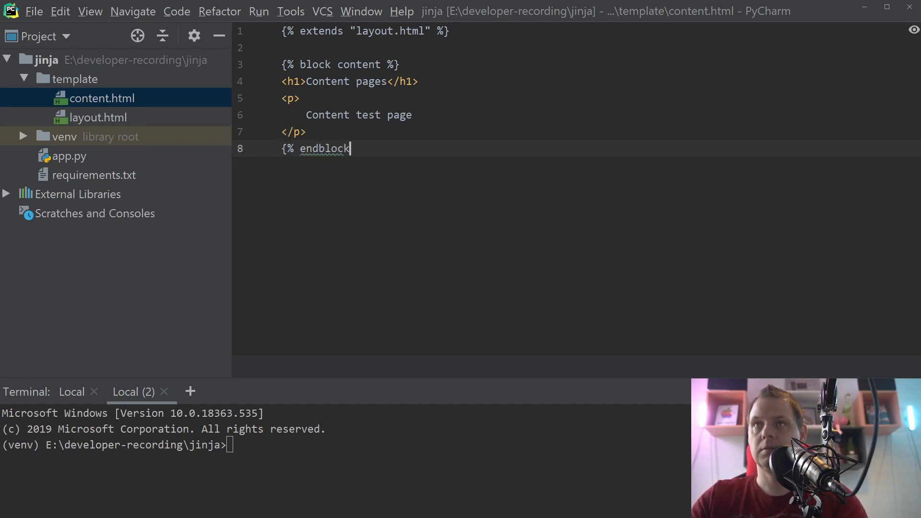
{"action": "type", "text": "%}"}
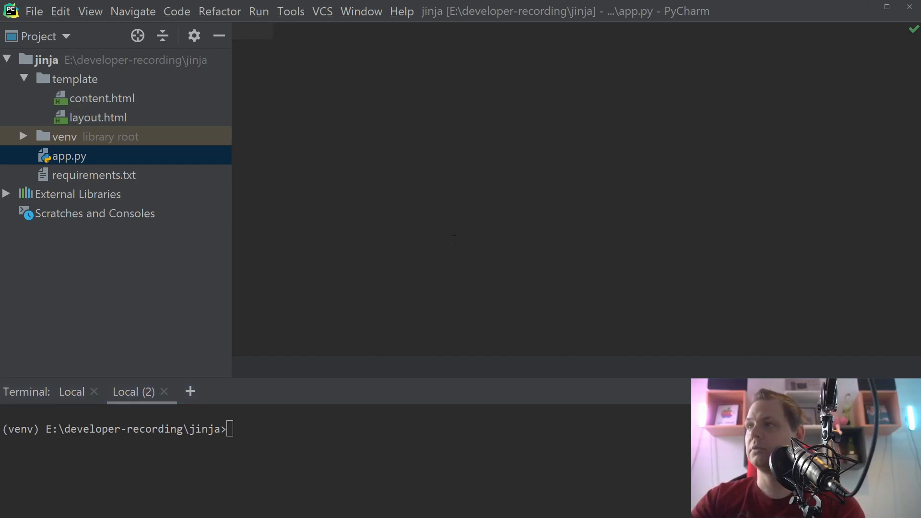
Step: Import jinja2 and os and create jinja_env as an Environment with a FileSystemLoader on 'template'
{"action": "type", "text": "import jinja2"}
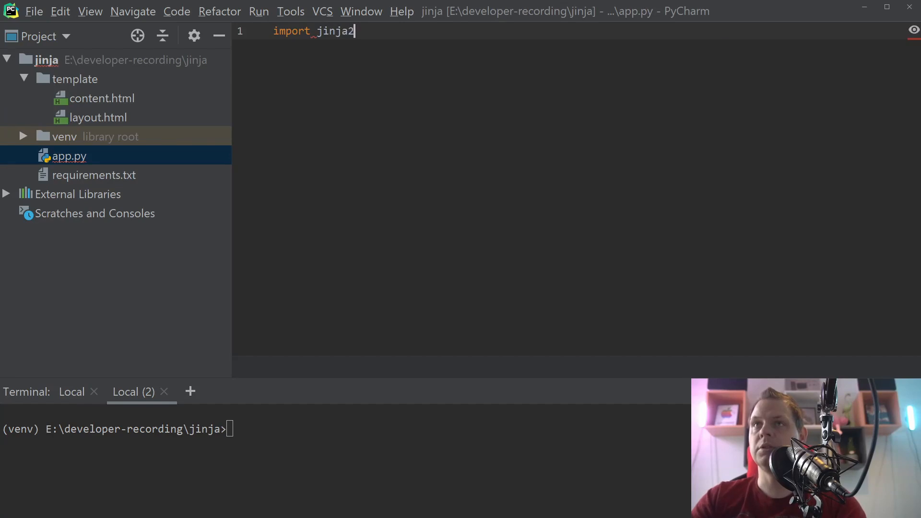
{"action": "type", "text": "import os"}
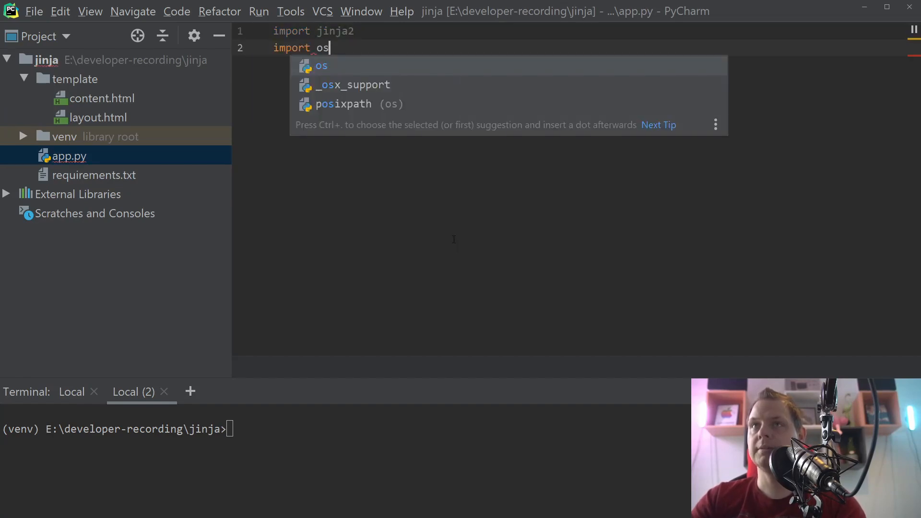
{"action": "key", "text": "enter"}
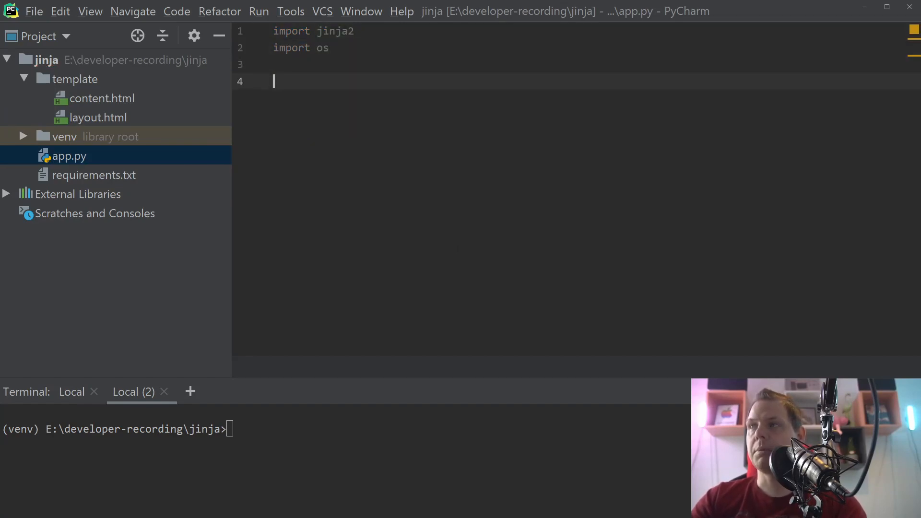
{"action": "type", "text": "jinj"}
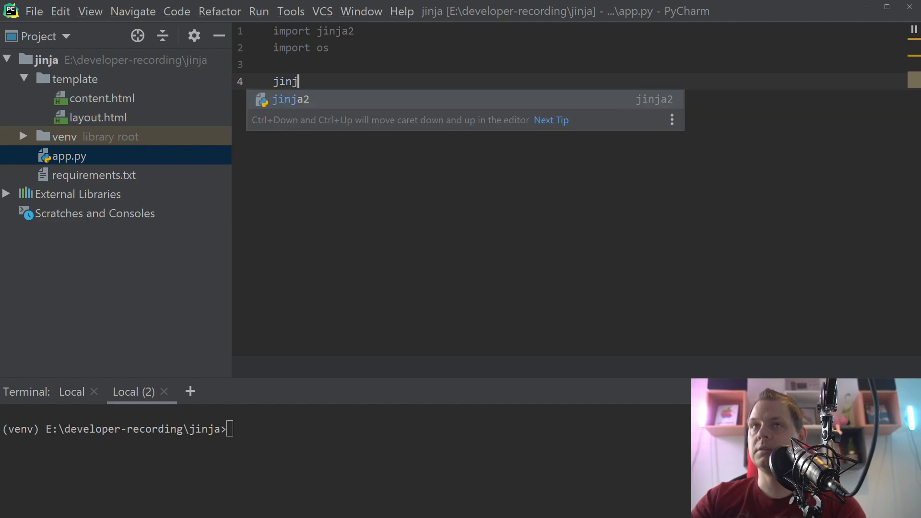
{"action": "type", "text": "a_env"}
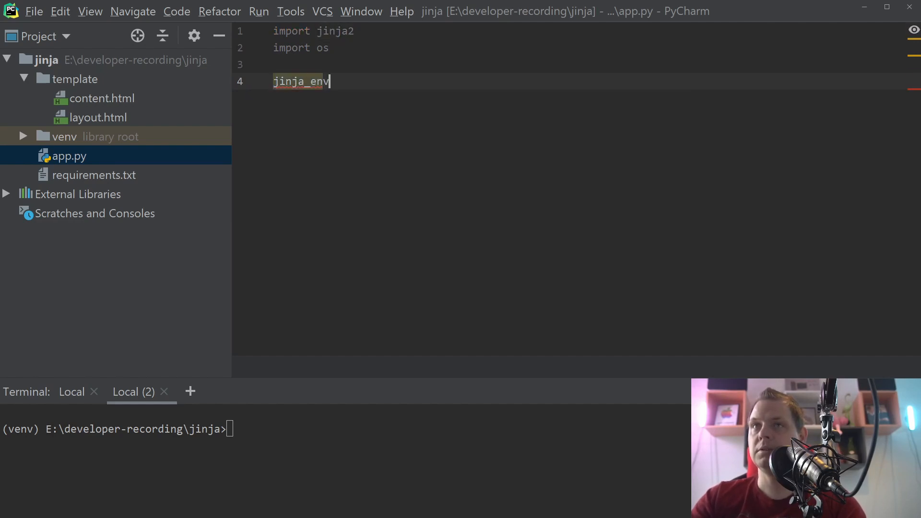
{"action": "type", "text": "= jinja2"}
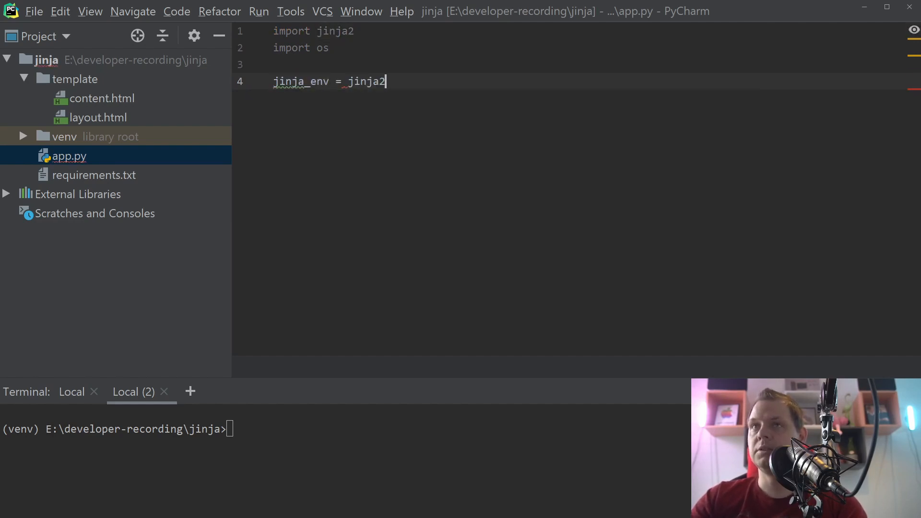
{"action": "type", "text": ".E"}
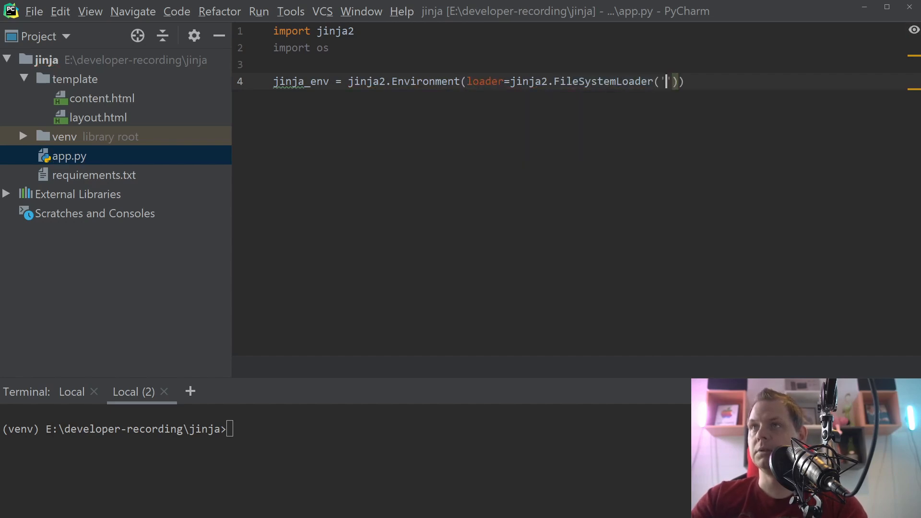
{"action": "type", "text": "template"}
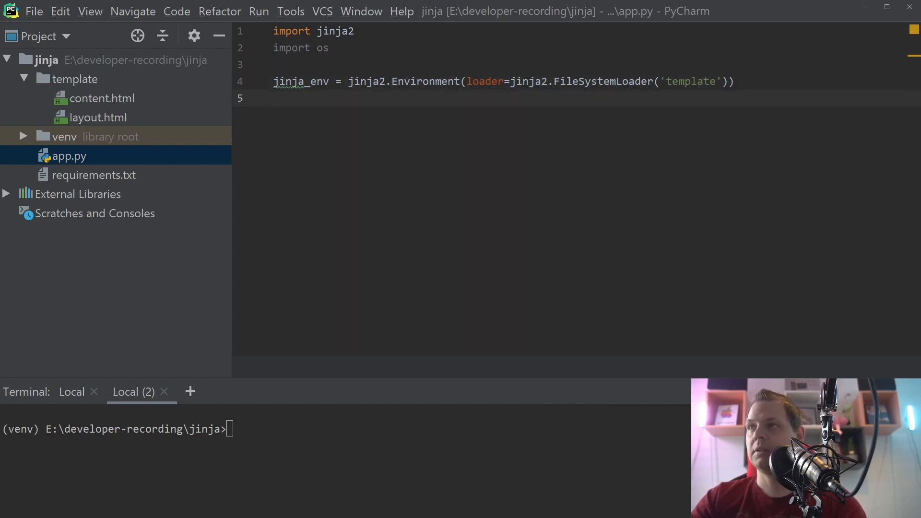
Step: Load content.html with get_template, print template.render(), and run python app.py in the terminal
{"action": "type", "text": "te"}
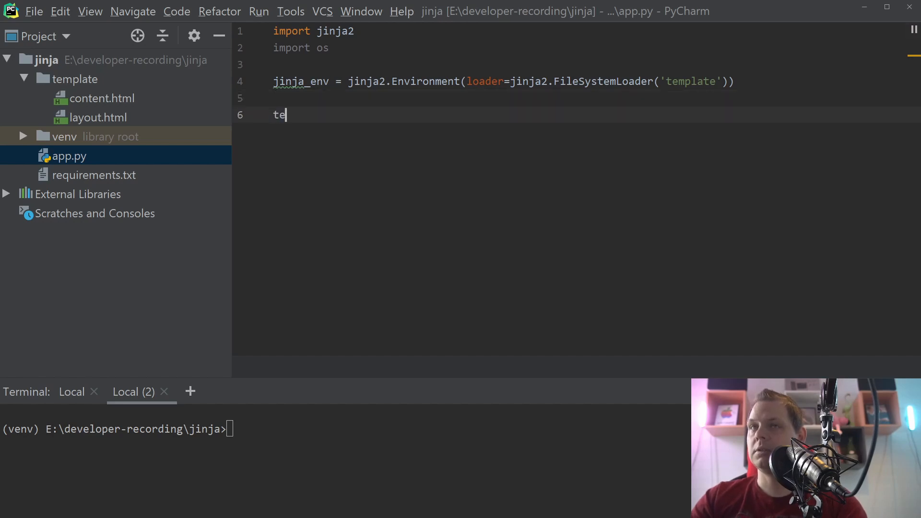
{"action": "type", "text": "mplate ="}
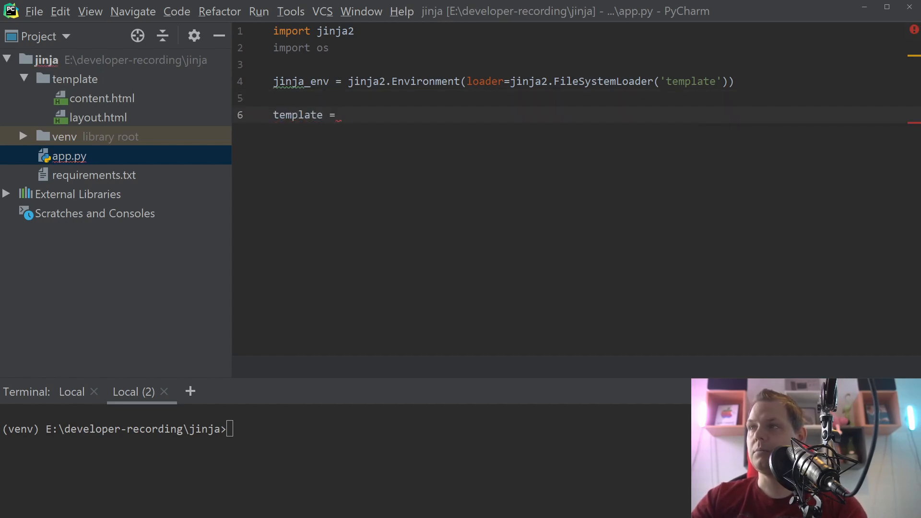
{"action": "type", "text": "jinja_env.get_template("}
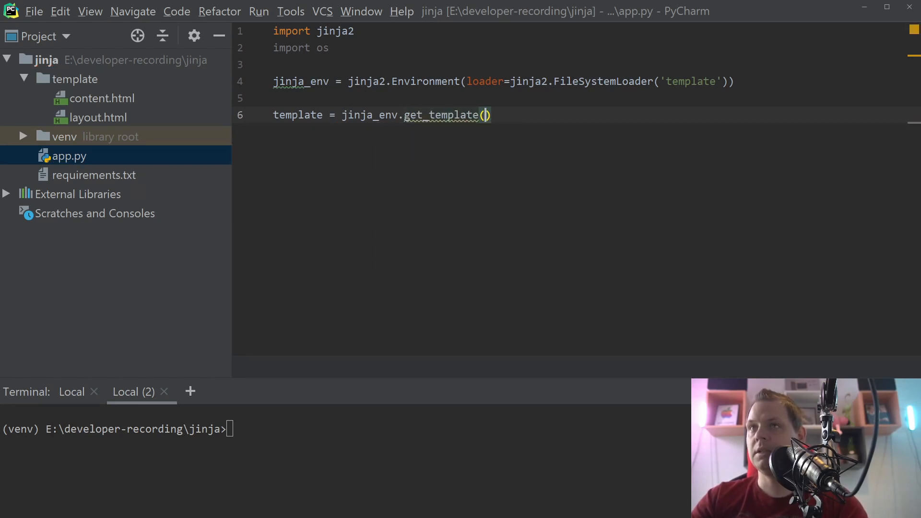
{"action": "type", "text": "'content.ht"}
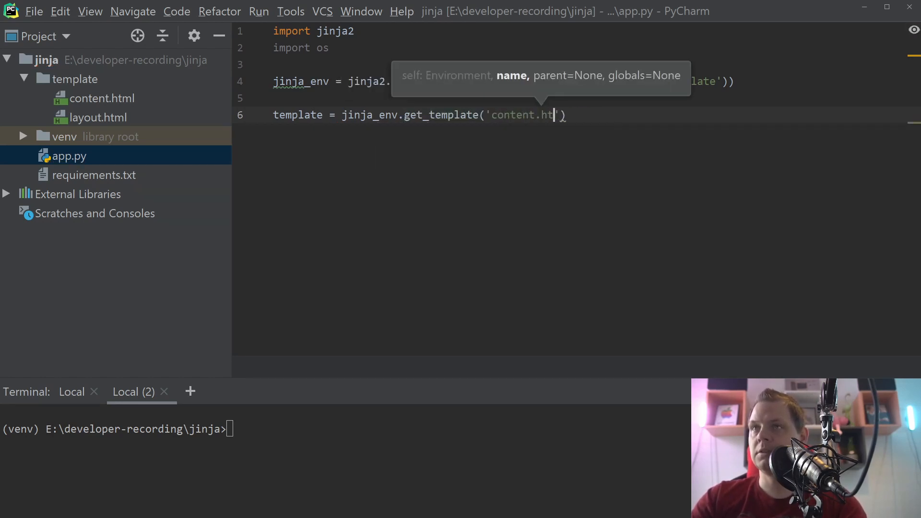
{"action": "type", "text": "ml"}
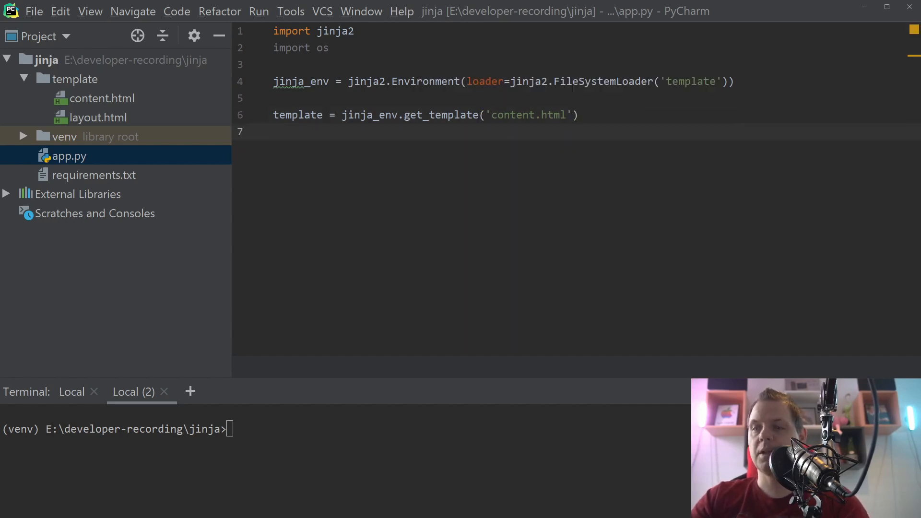
{"action": "type", "text": "print(template."}
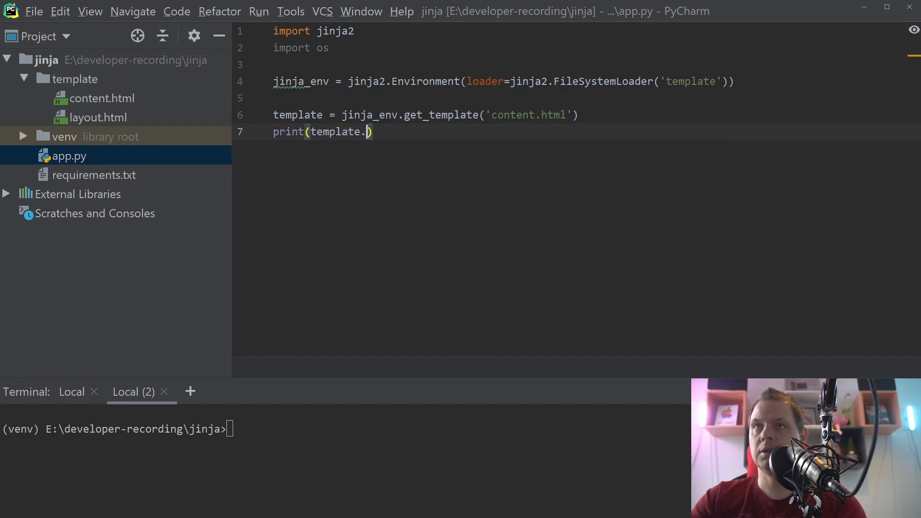
{"action": "type", "text": "render("}
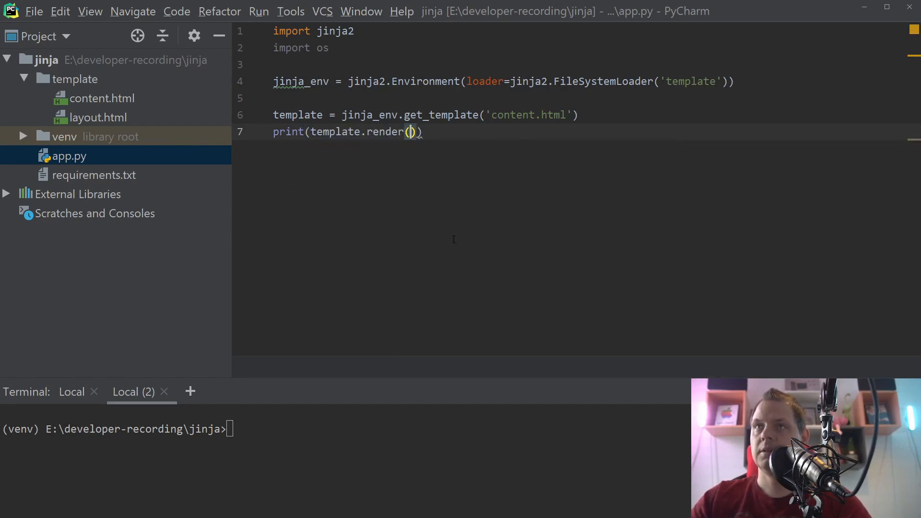
{"action": "type", "text": "python app.py"}
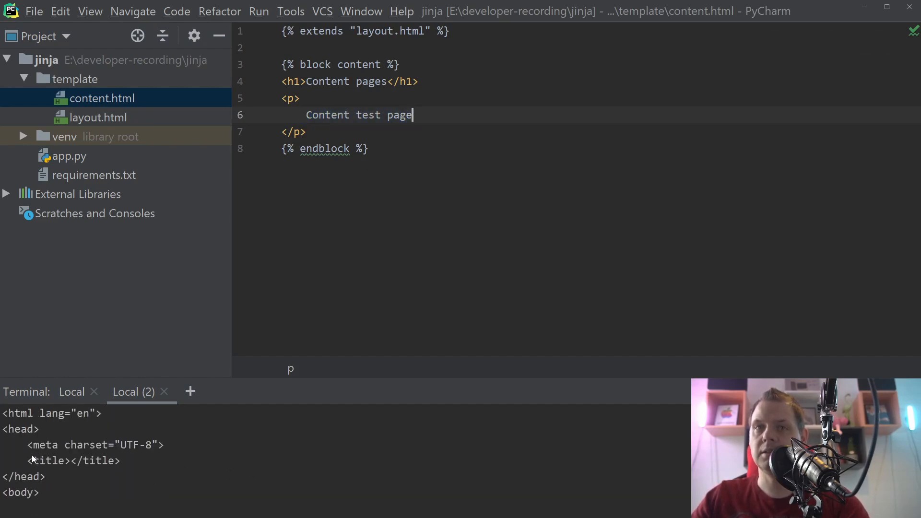
Step: Inspect layout.html's title placeholder, then return to app.py
{"action": "left_click", "coordinate": [99, 117]}
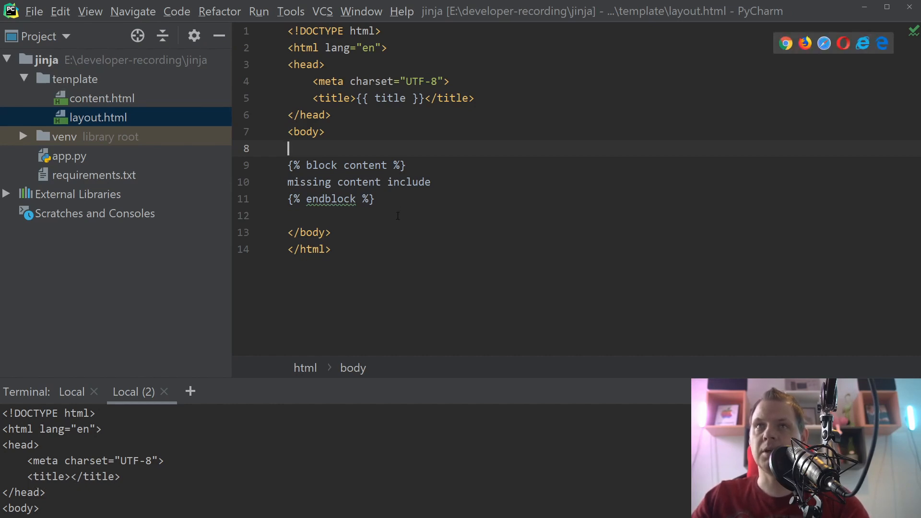
{"action": "mouse_move", "coordinate": [106, 163]}
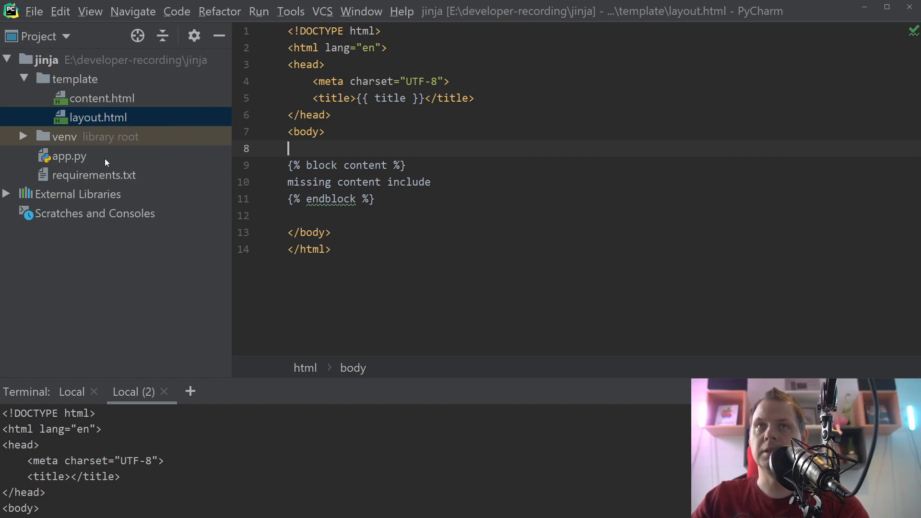
{"action": "left_click", "coordinate": [69, 155]}
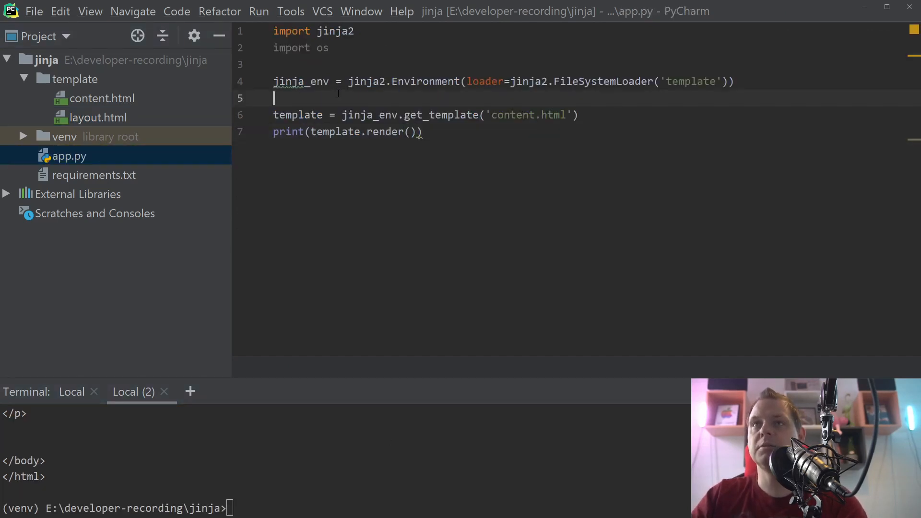
Step: Define jinja_var with title 'this is a test content page' and pass it to render()
{"action": "key", "text": "enter"}
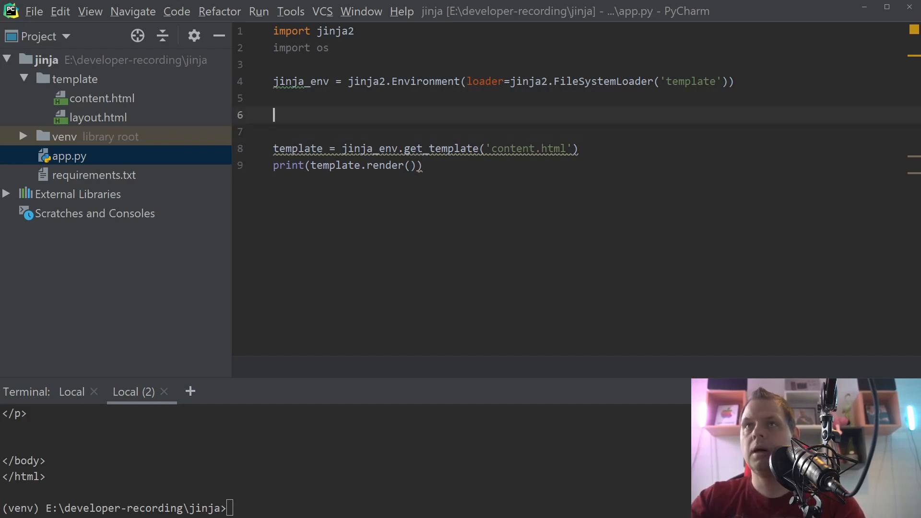
{"action": "type", "text": "jinja_var = {"}
{"action": "left_click", "coordinate": [587, 131]}
{"action": "type", "text": "'title': '"}
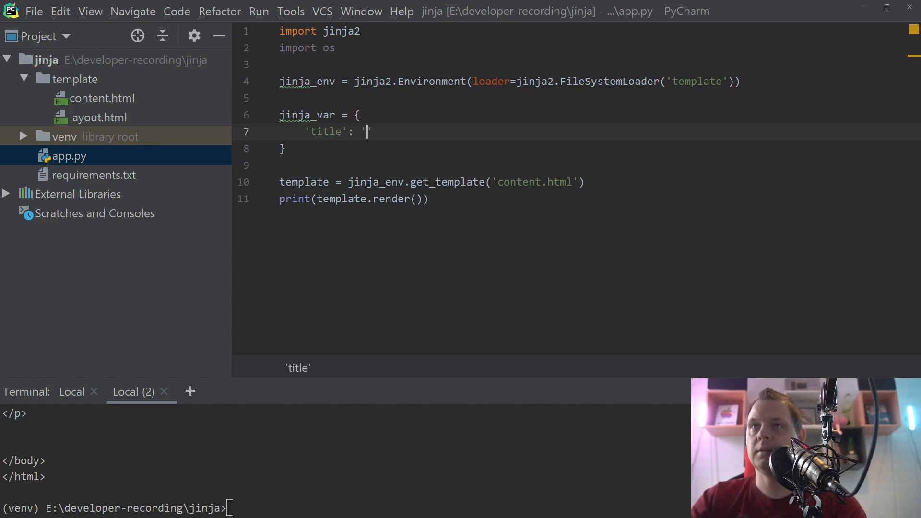
{"action": "type", "text": "this is a test content page"}
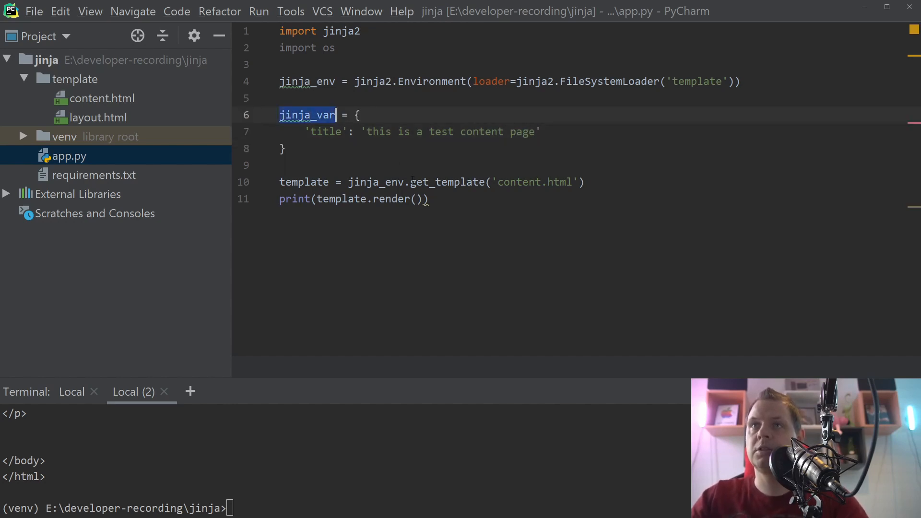
{"action": "type", "text": "jinja_var"}
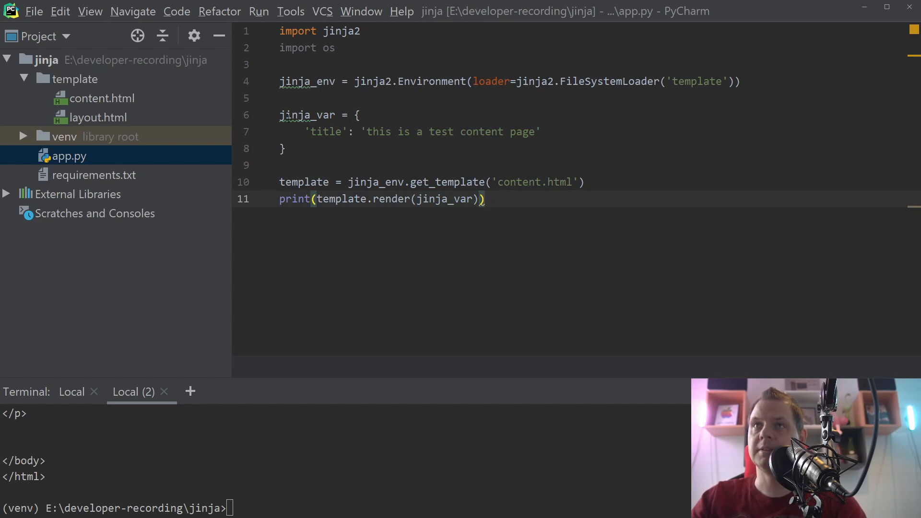
{"action": "left_click", "coordinate": [506, 199]}
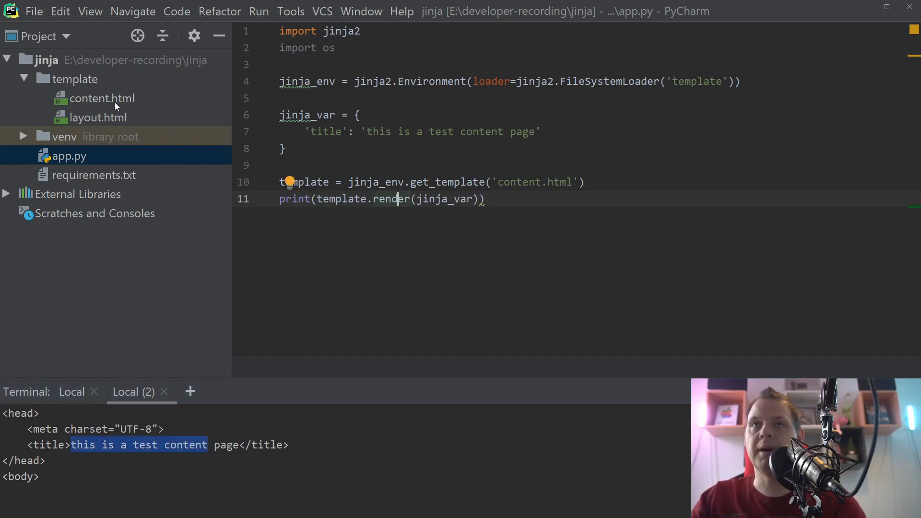
Step: Recheck content.html and layout.html's {{ title }} placeholder, then return to app.py
{"action": "left_click", "coordinate": [100, 98]}
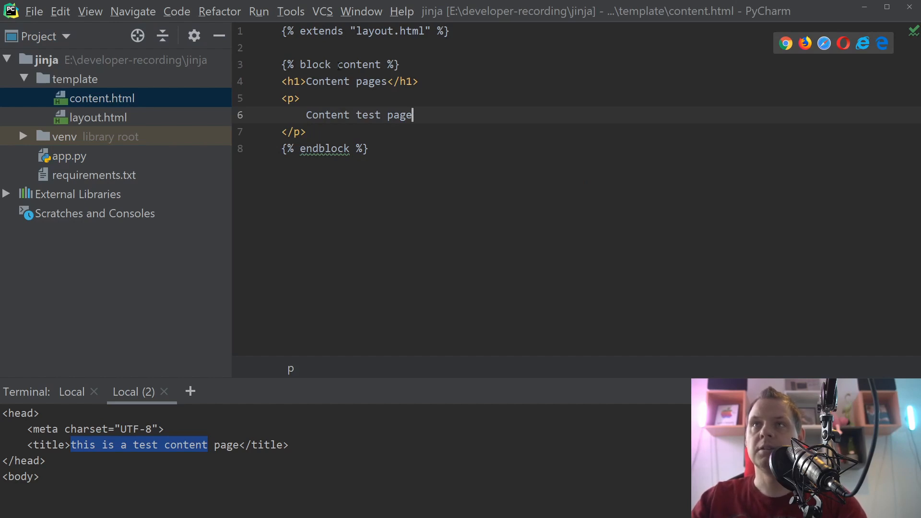
{"action": "left_click", "coordinate": [99, 117]}
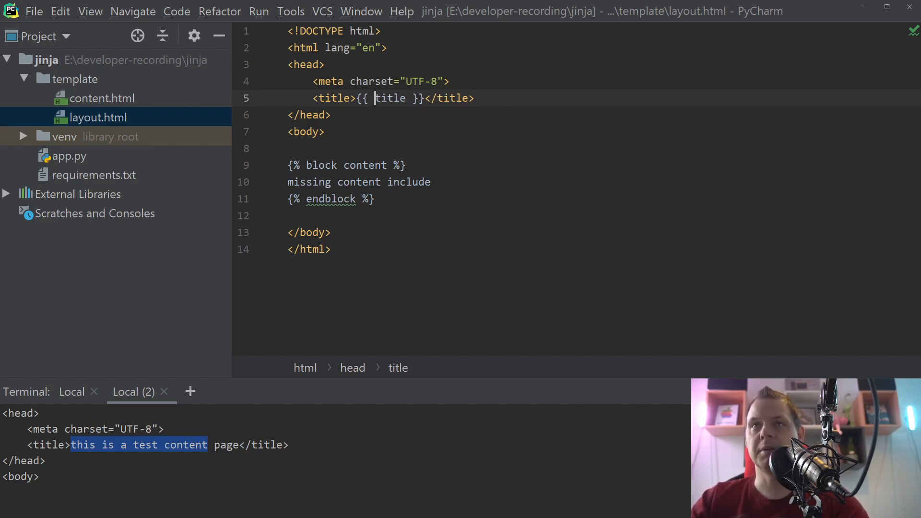
{"action": "mouse_move", "coordinate": [86, 164]}
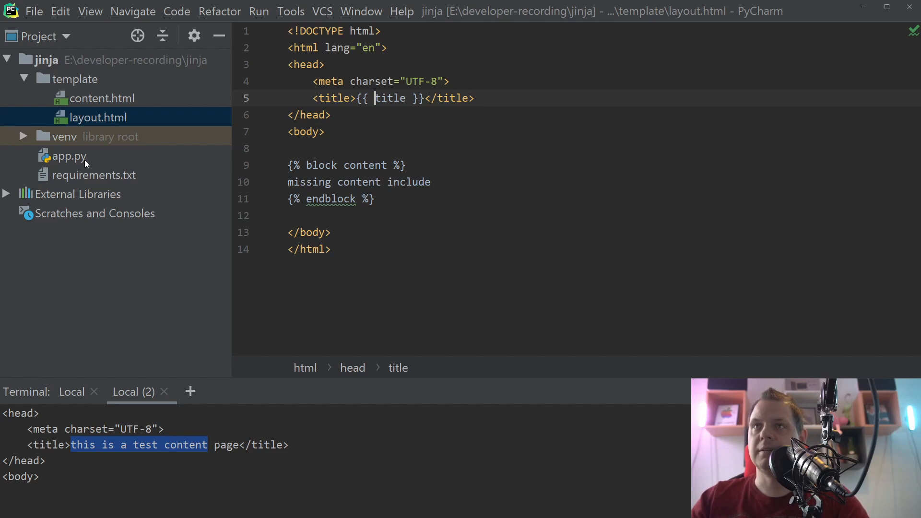
{"action": "left_click", "coordinate": [69, 156]}
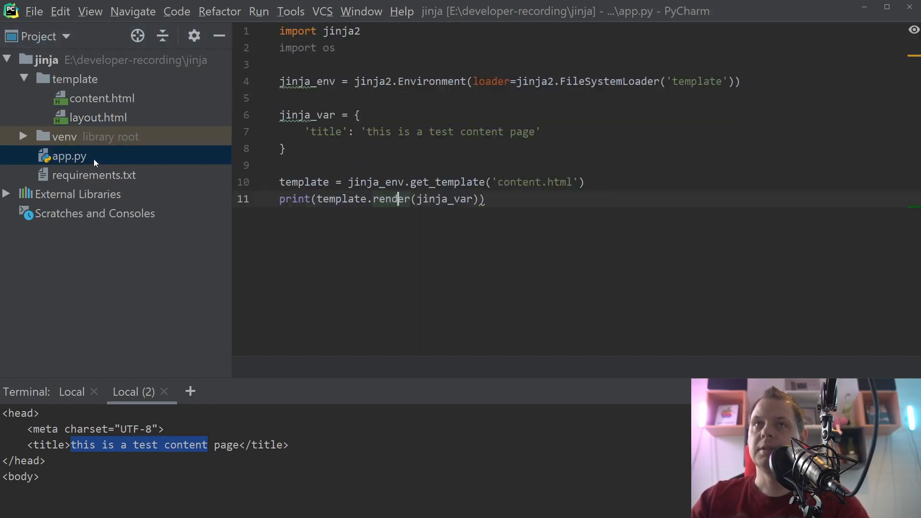